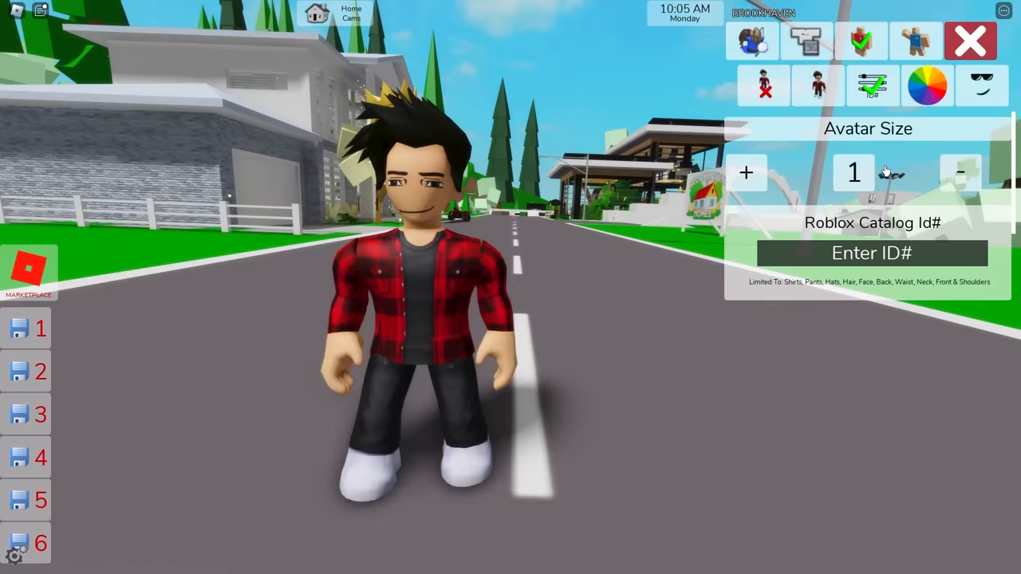
Lower the Brookhaven avatar size from 1 to 0.9 using the minus control
left_click(960, 172)
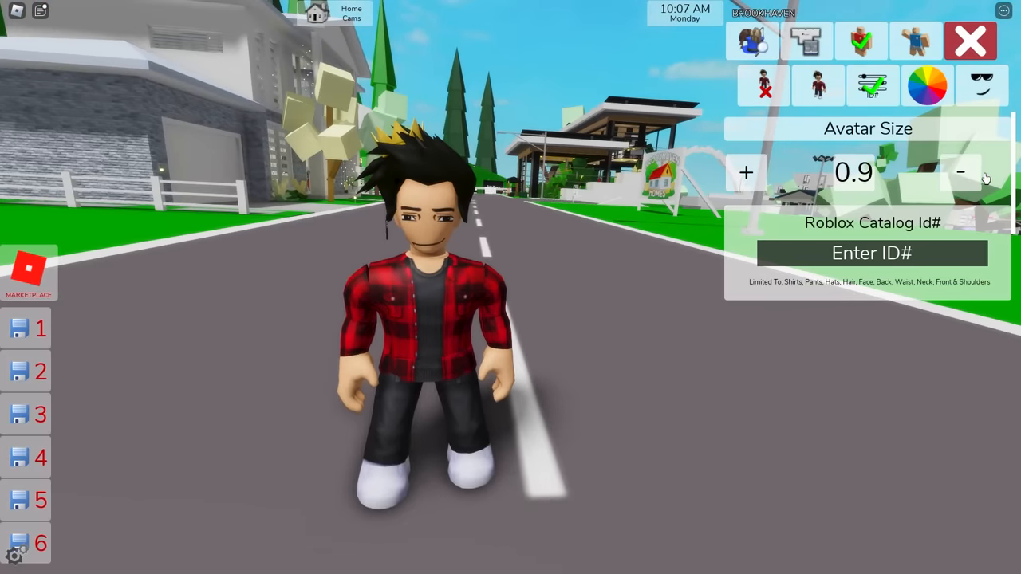
left_click(747, 172)
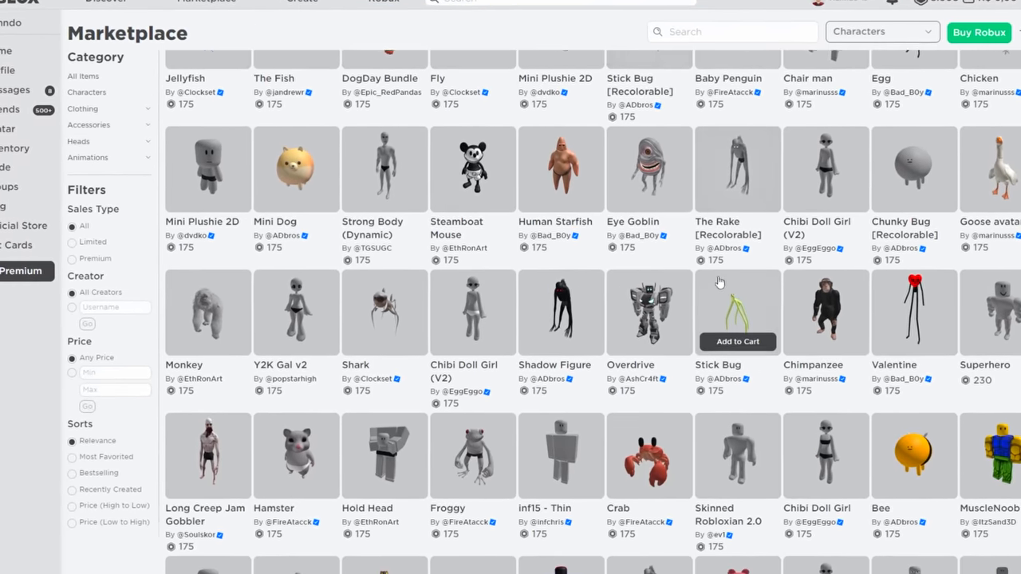
scroll("down", 3)
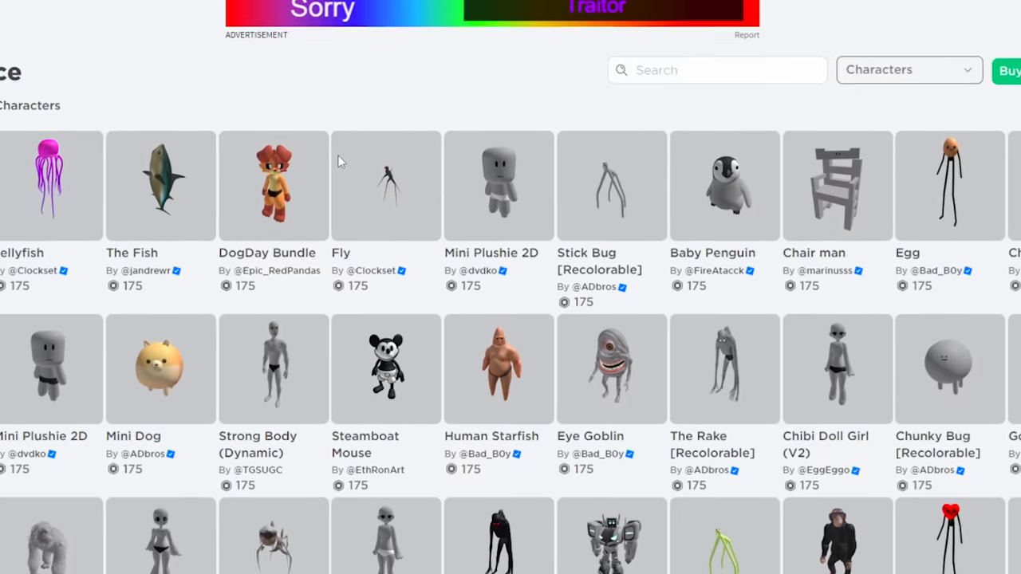
scroll("down", 3)
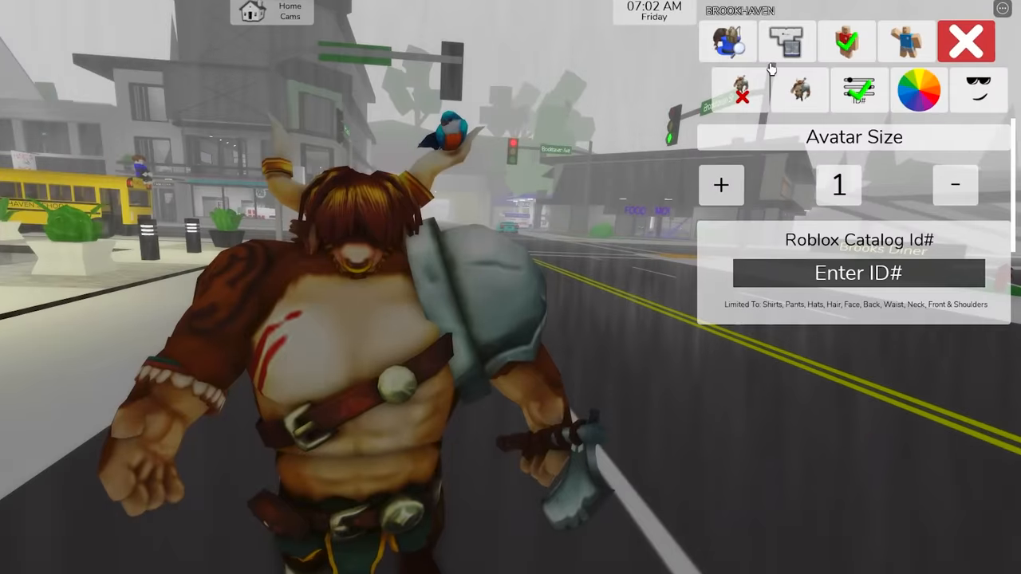
left_click(727, 42)
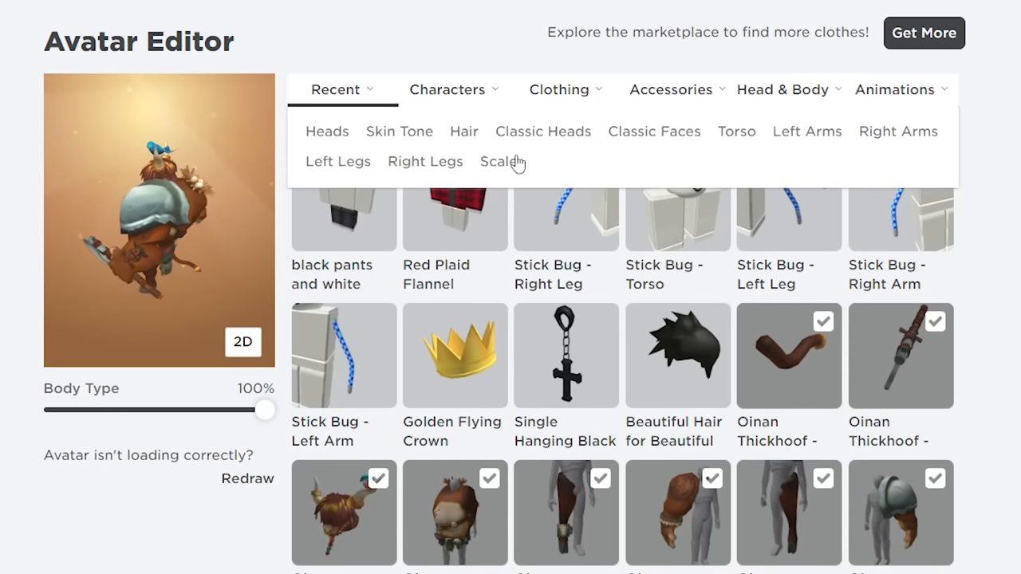
Bring up the avatar's body Scale settings under Head & Body
left_click(498, 161)
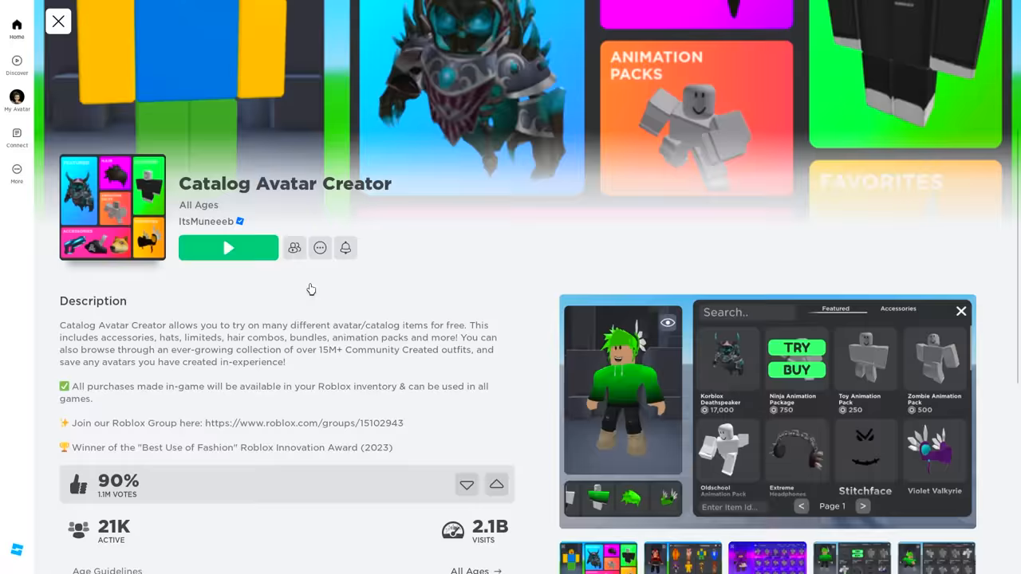
Launch the Catalog Avatar Creator experience from its game page
left_click(228, 247)
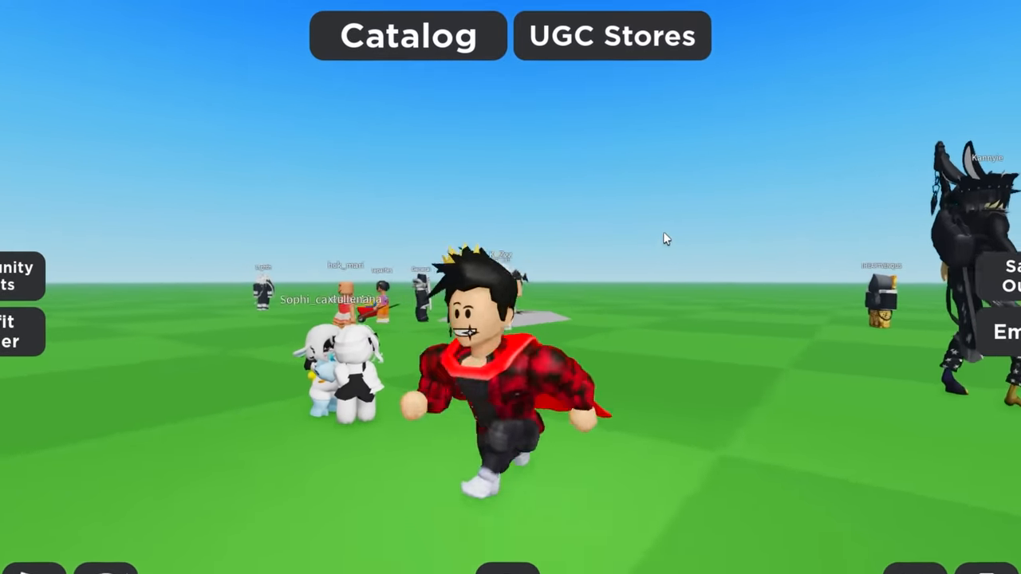
Search the avatar catalog for 'big' and choose an item from the results
left_click(408, 35)
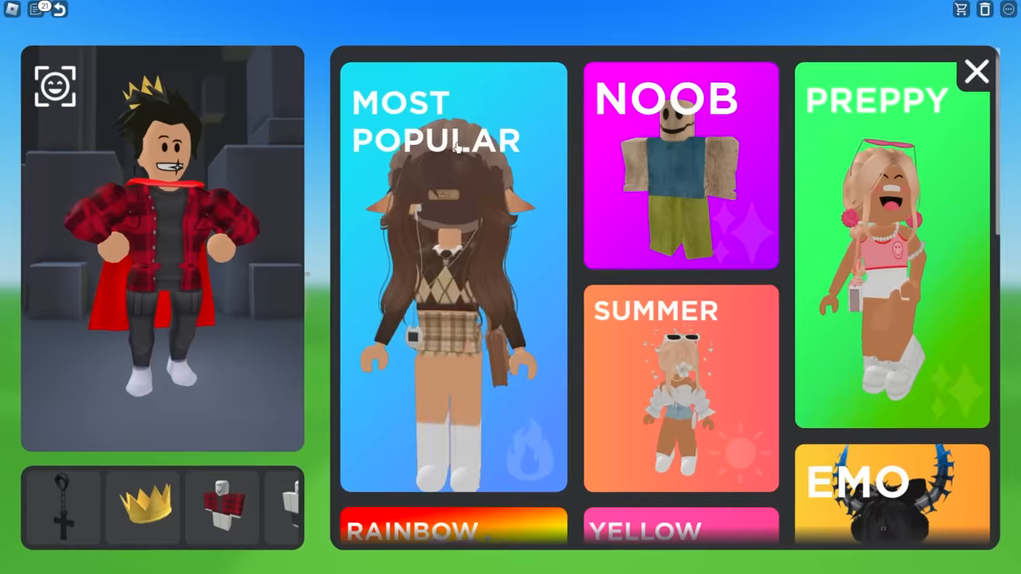
type("bi")
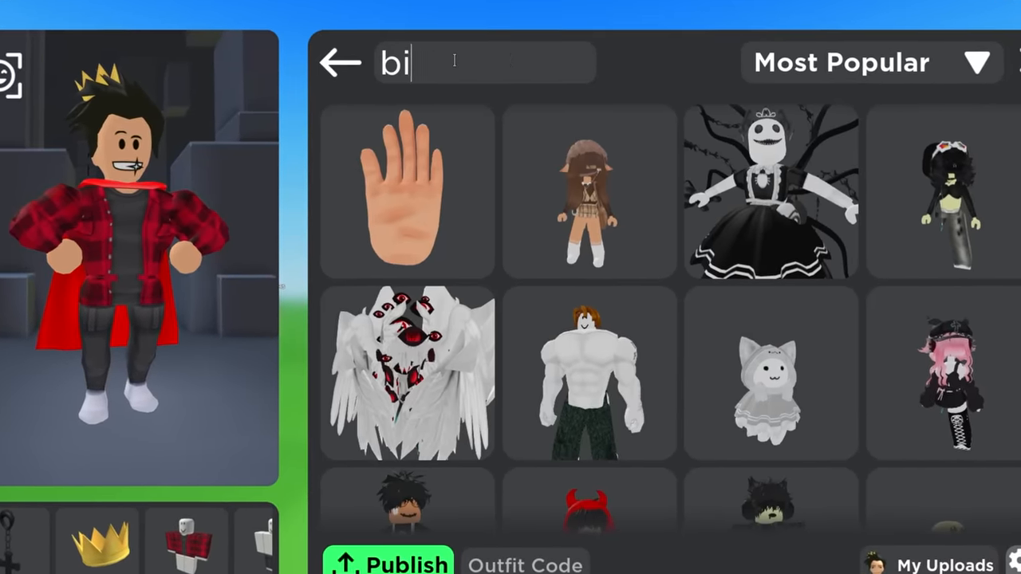
type("g")
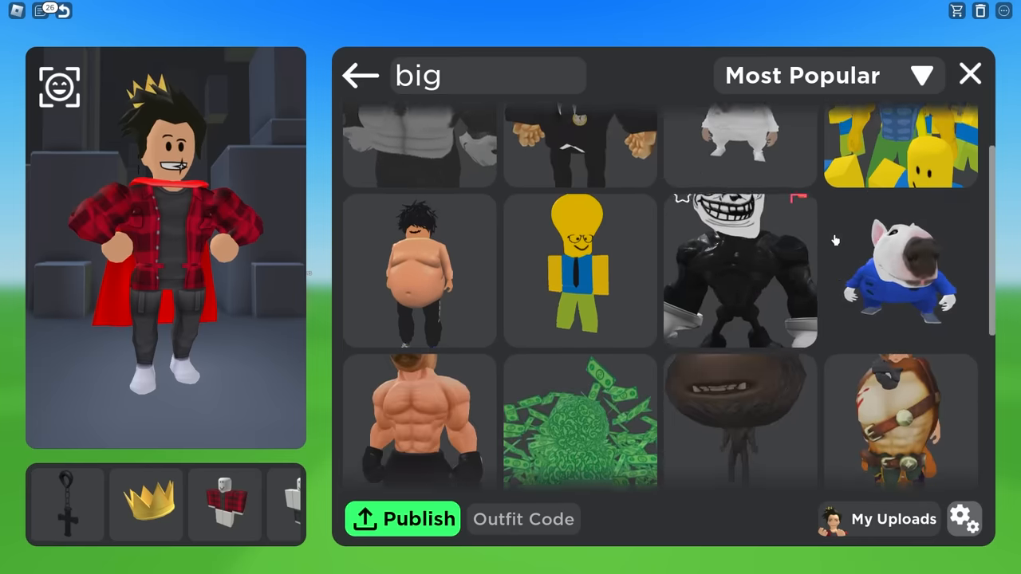
left_click(970, 75)
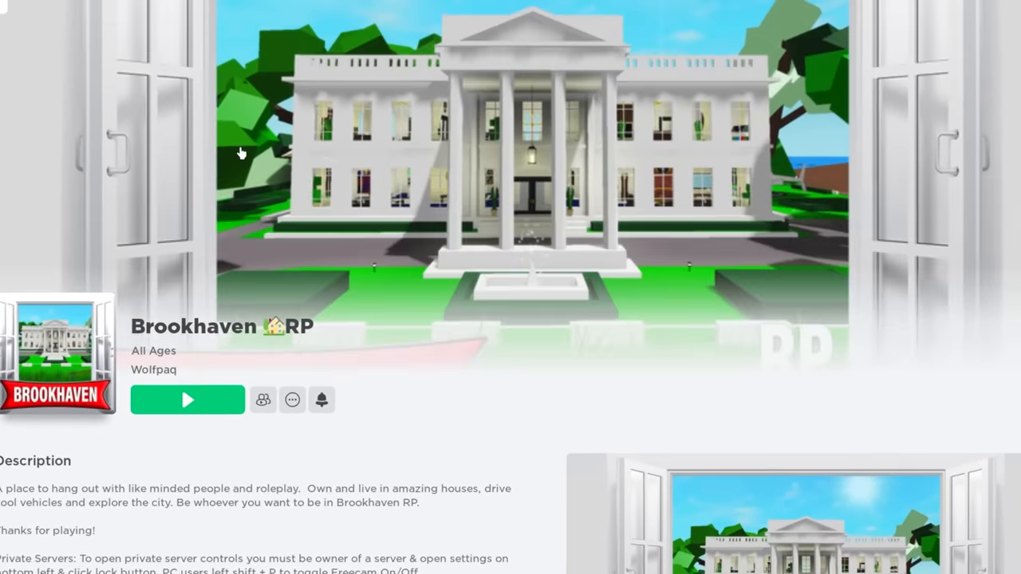
Join Brookhaven RP and leave after the Error Code 267 avatar-requirements kick
left_click(188, 399)
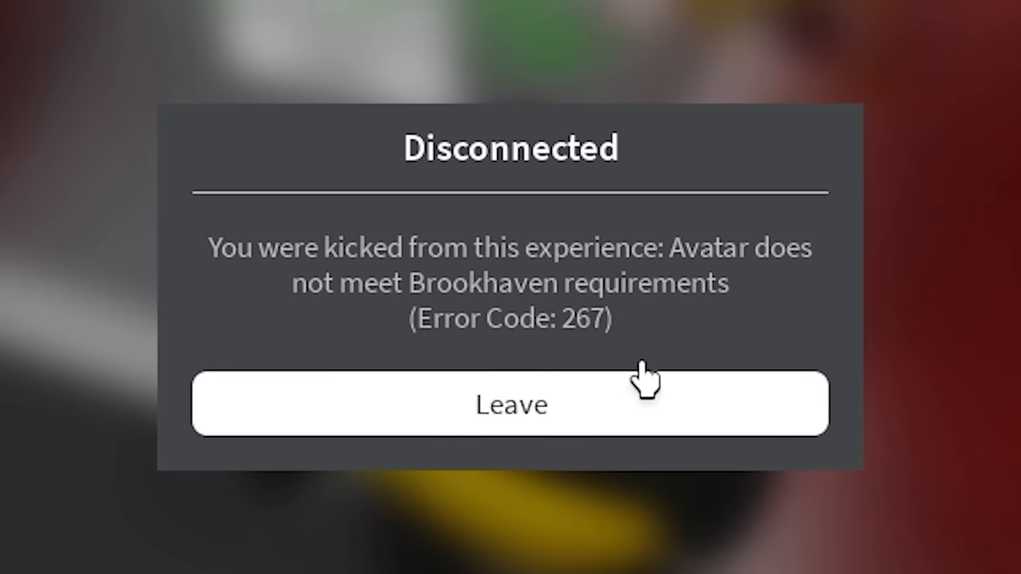
mouse_move(865, 284)
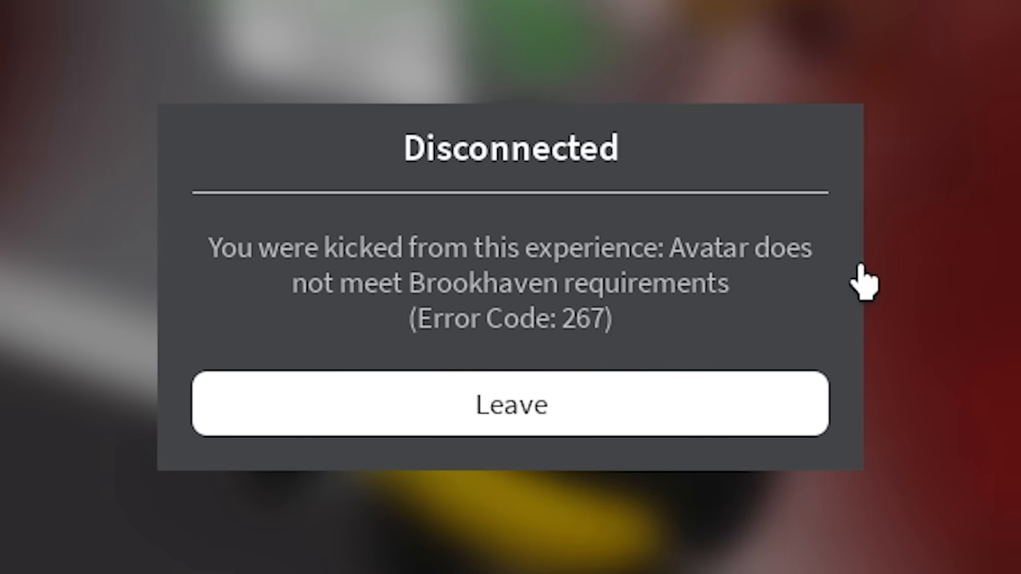
left_click(511, 403)
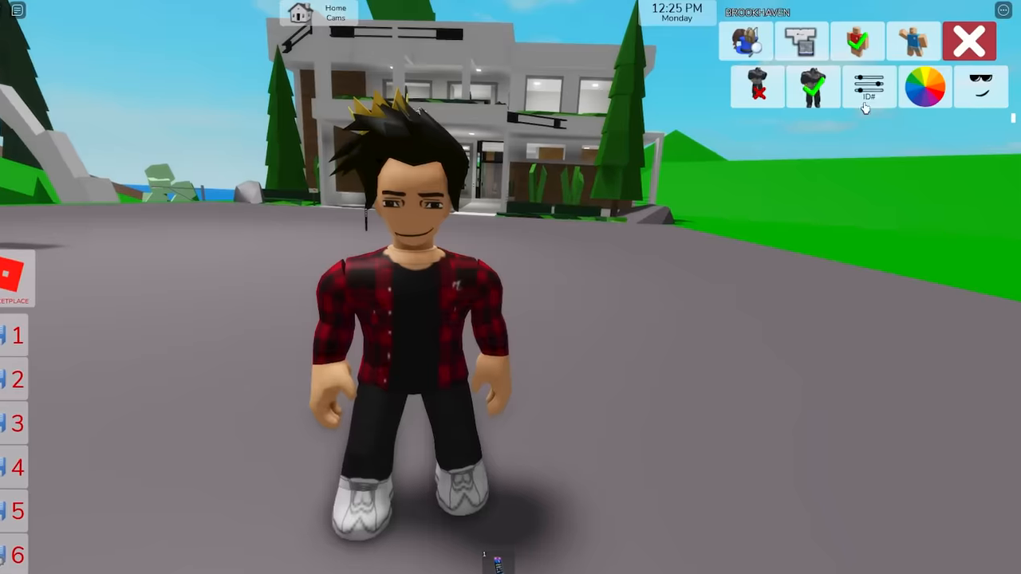
Pick a different head from Brookhaven's faces and heads grid
left_click(743, 41)
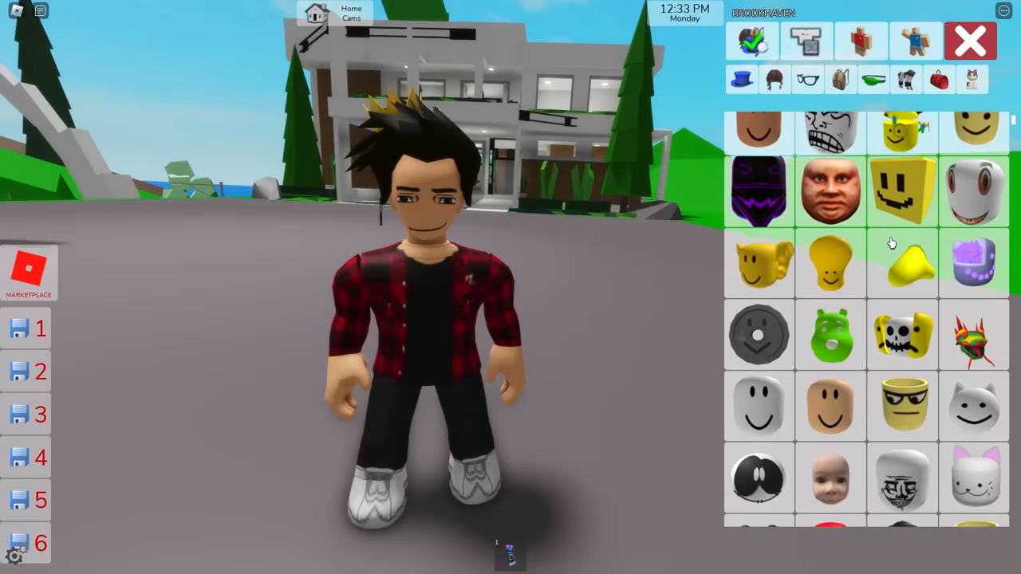
left_click(969, 40)
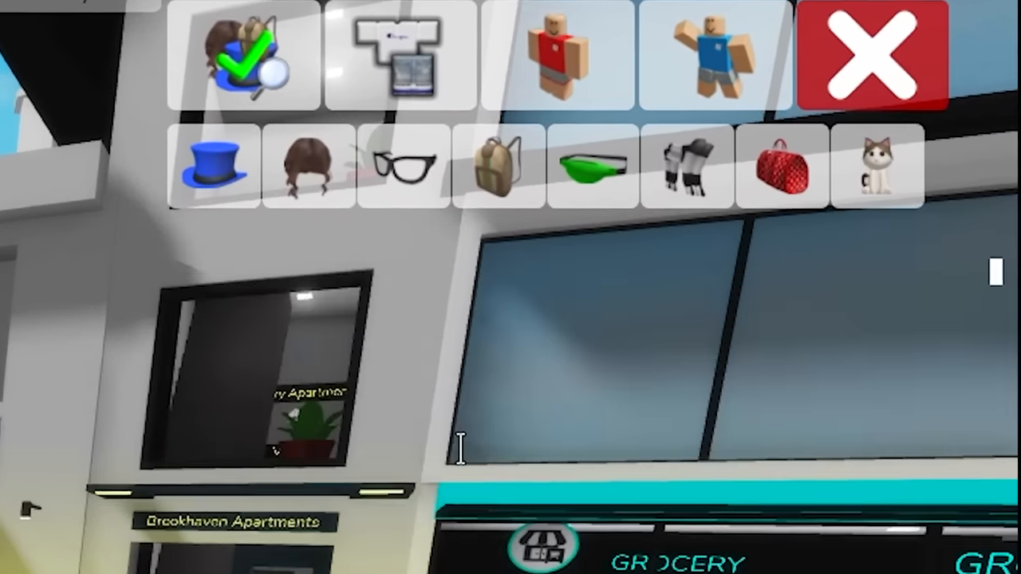
Apply the head change and leave Brookhaven after being kicked again
left_click(869, 51)
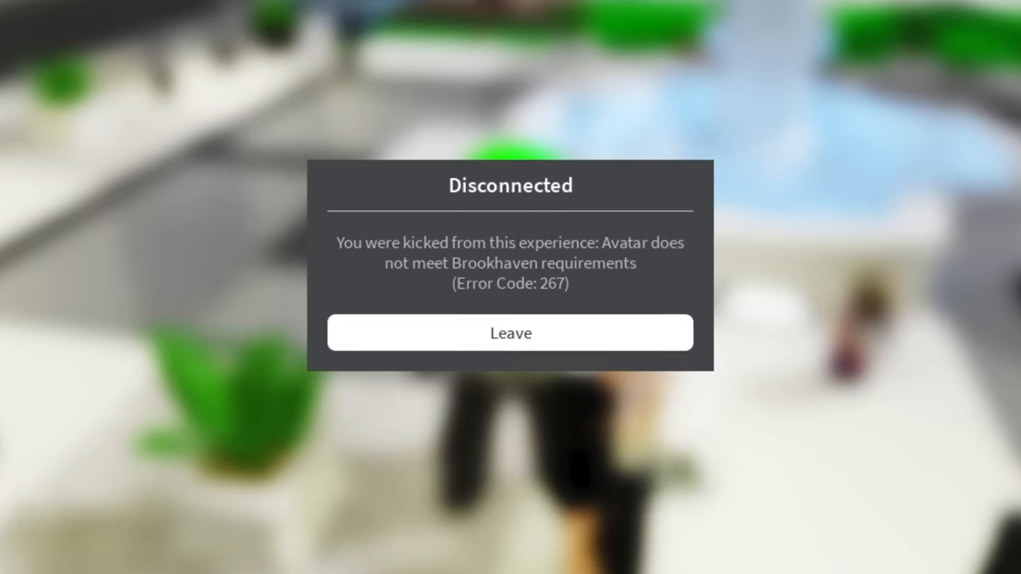
left_click(510, 334)
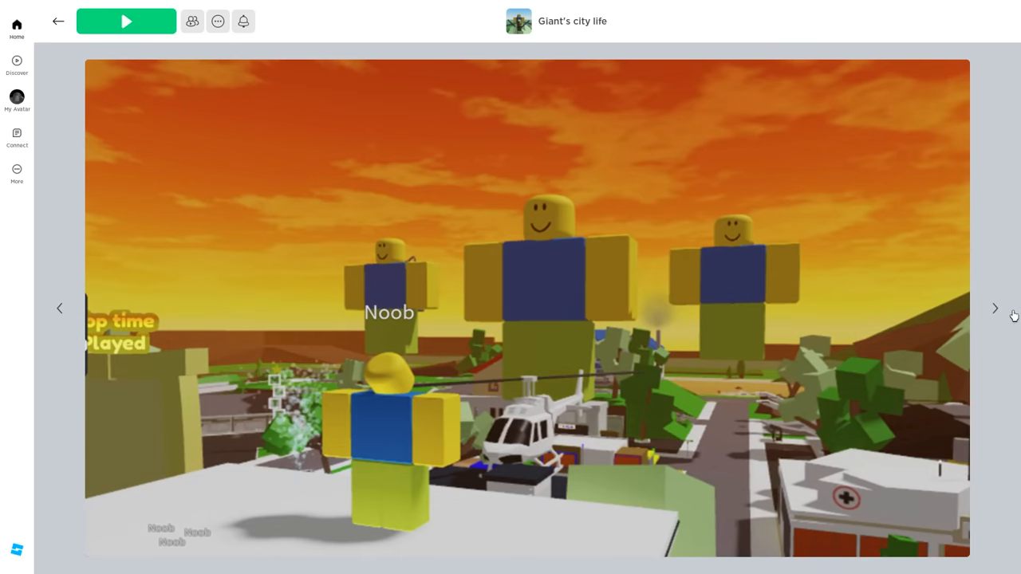
left_click(126, 21)
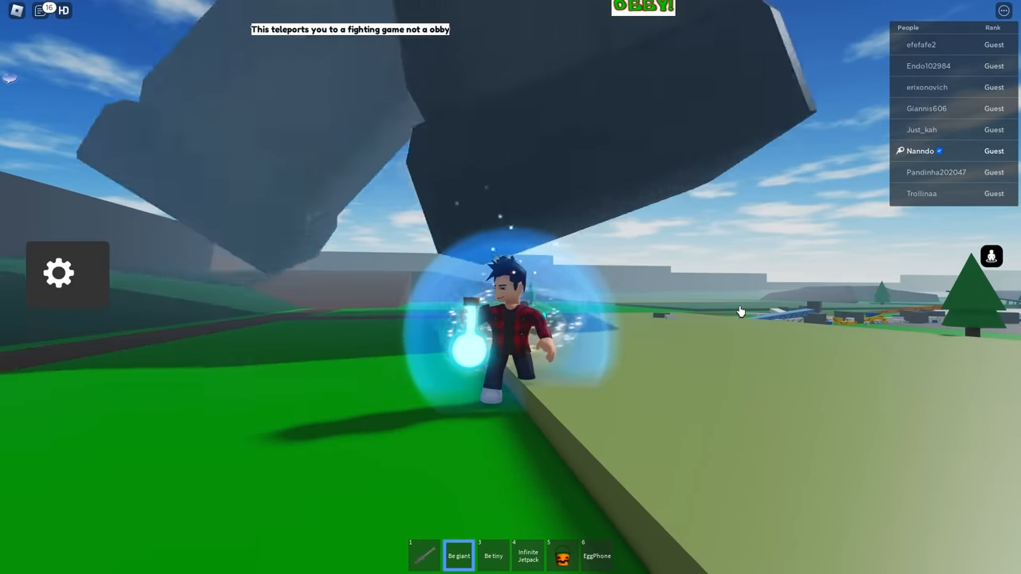
Select an ability such as Regular or Be tiny from the obby hotbar
left_click(493, 555)
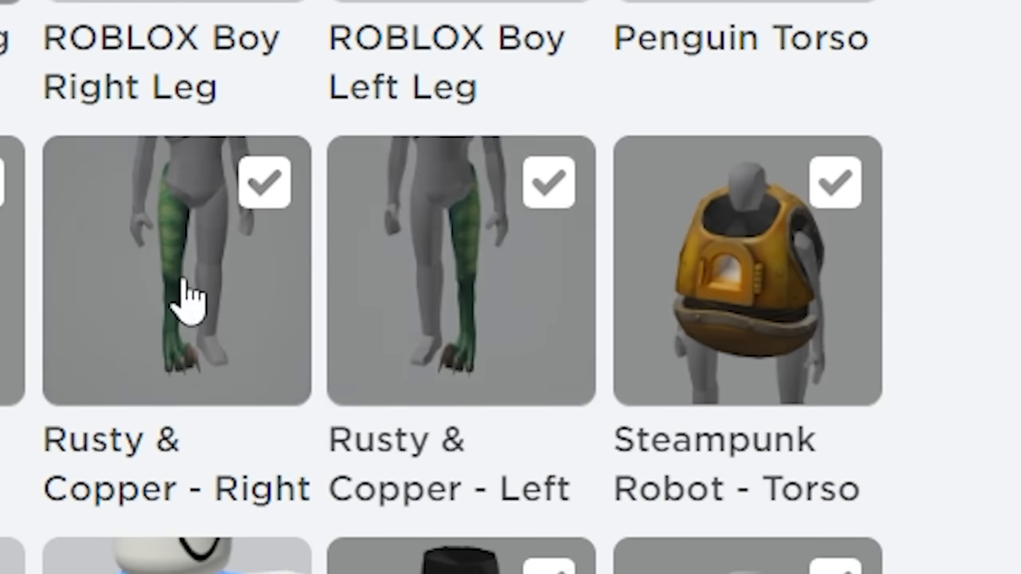
mouse_move(798, 334)
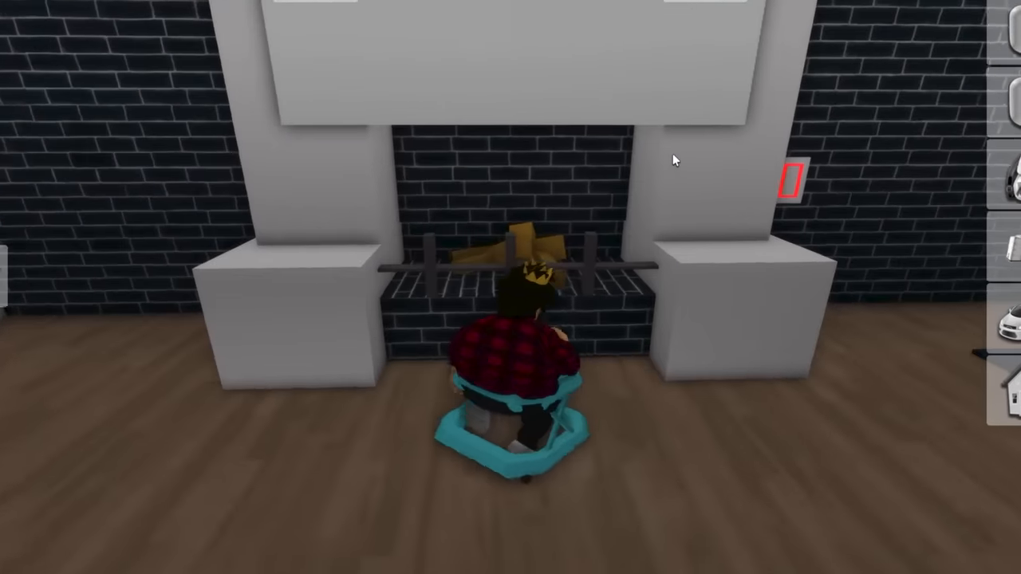
mouse_move(646, 200)
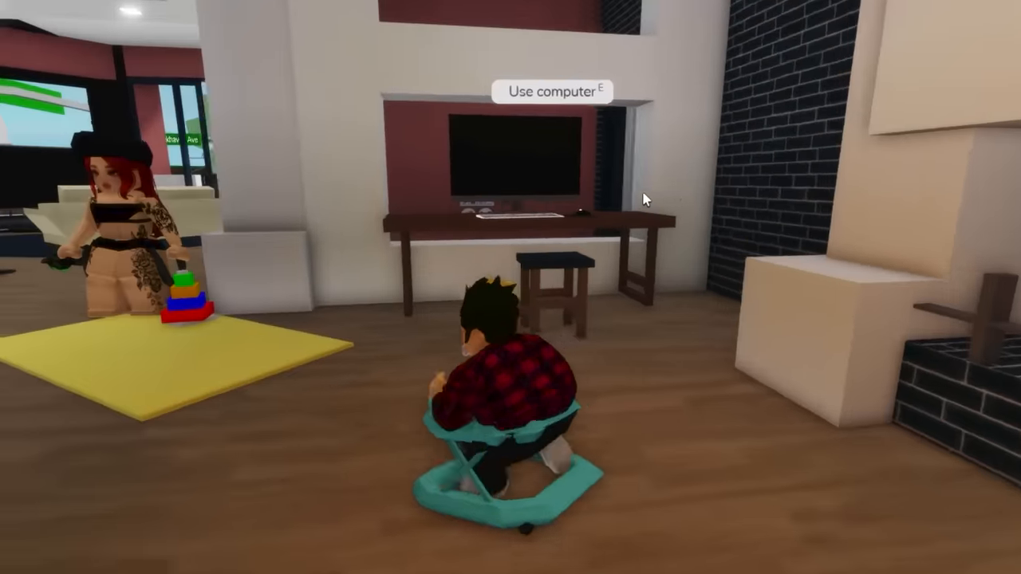